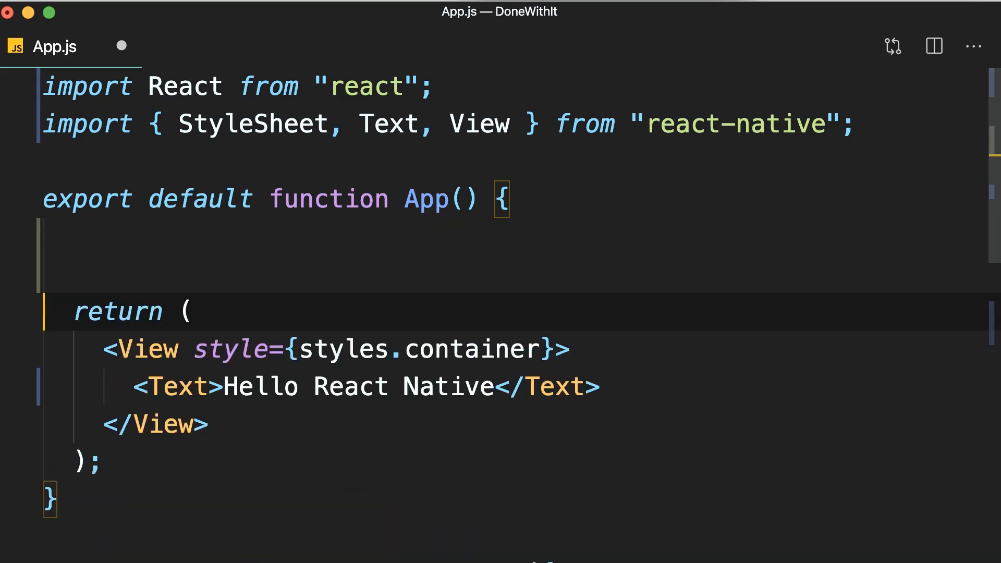
Add console.log("App executed") at the top of the App function in App.js
text(console.log("App)
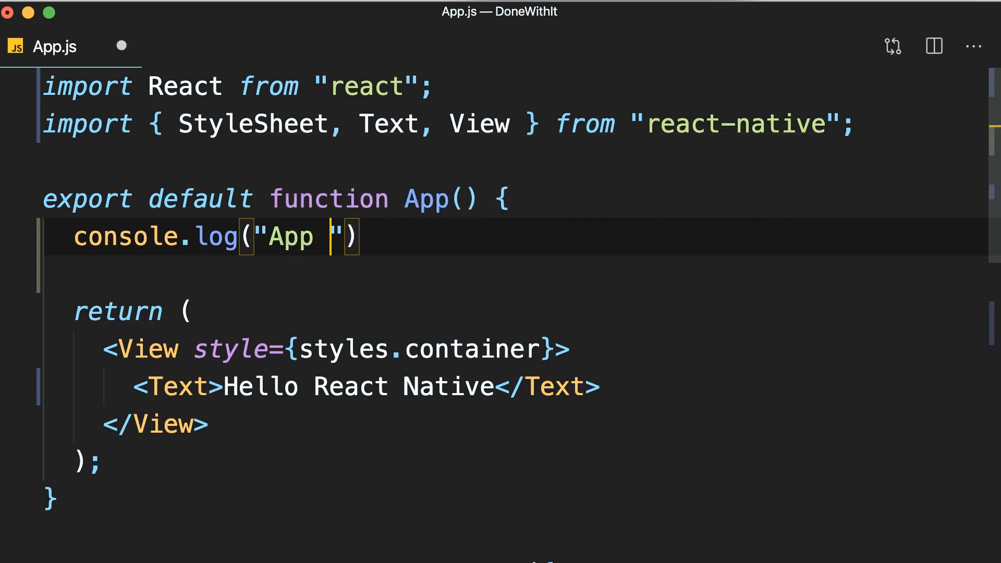
text(executed)
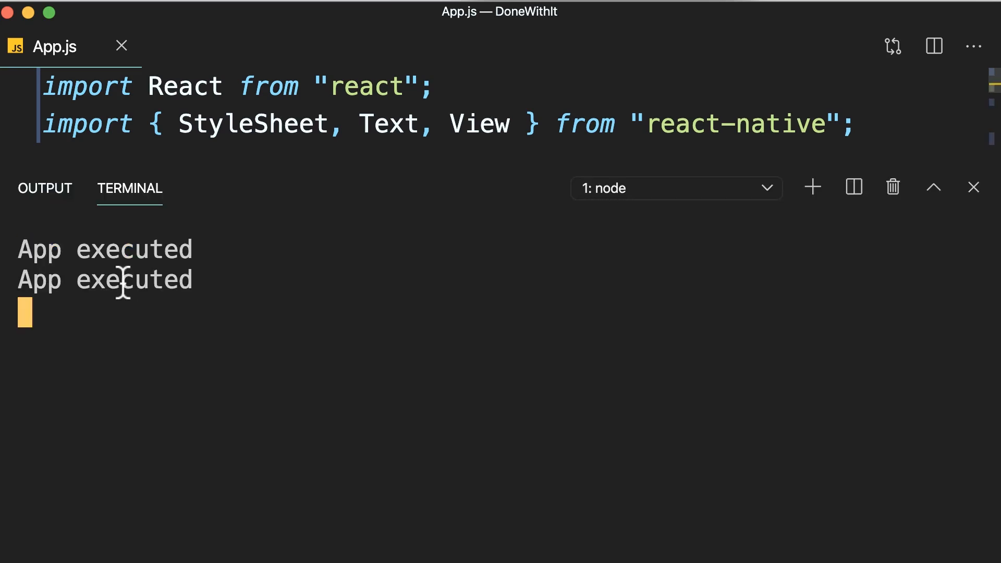
mouse_move(228, 275)
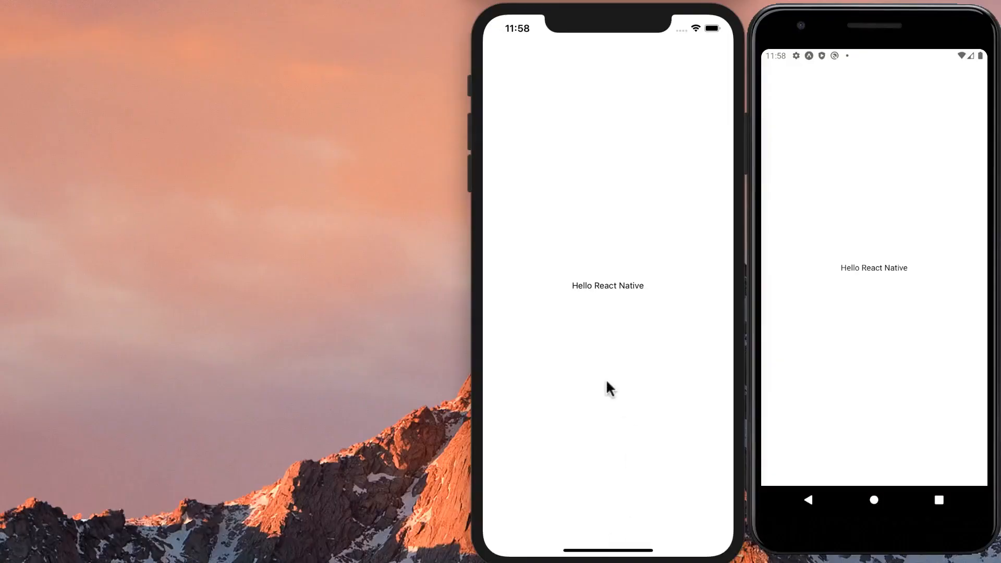
mouse_move(841, 393)
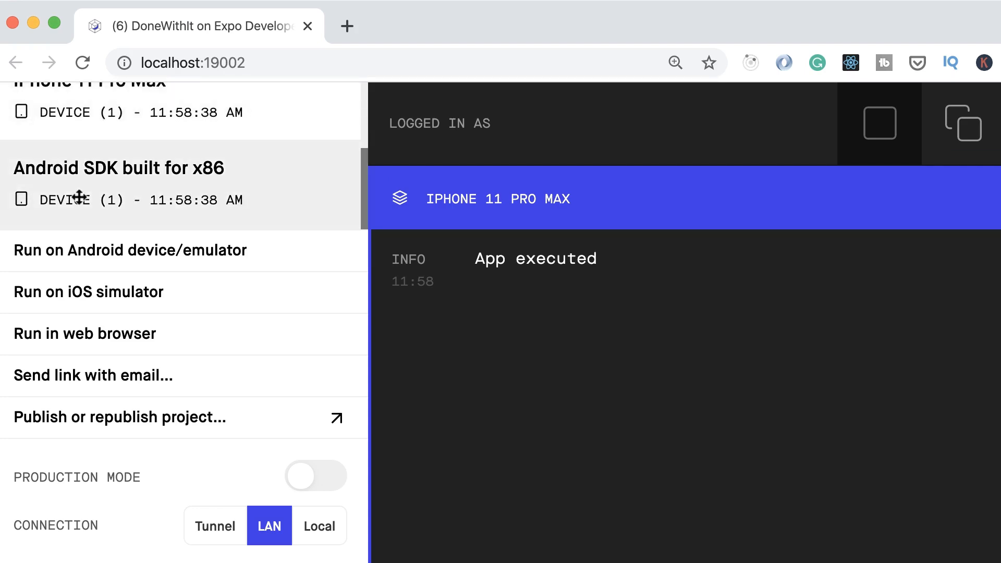
Show the Android SDK built for x86 device's logs, including the App executed message
click(118, 183)
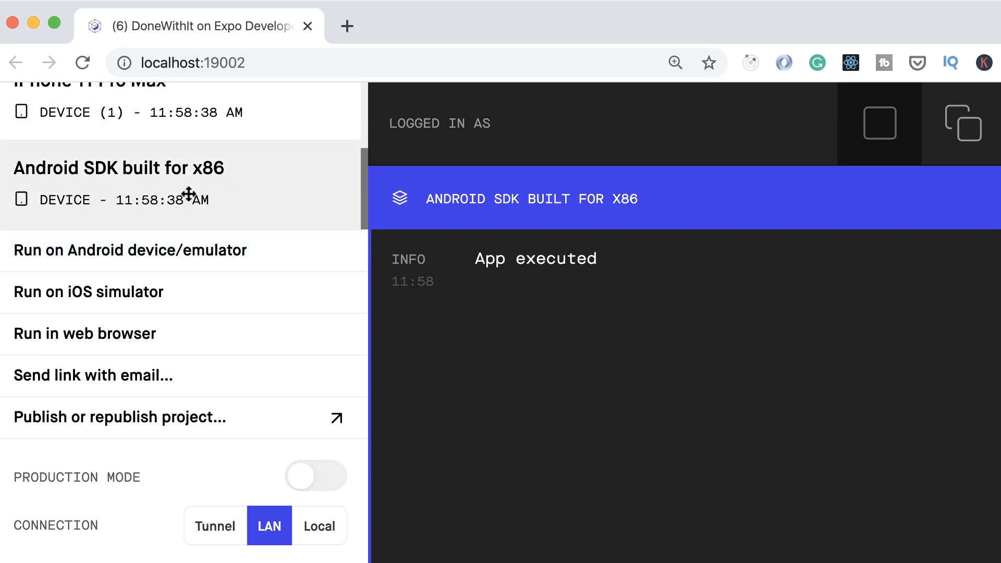